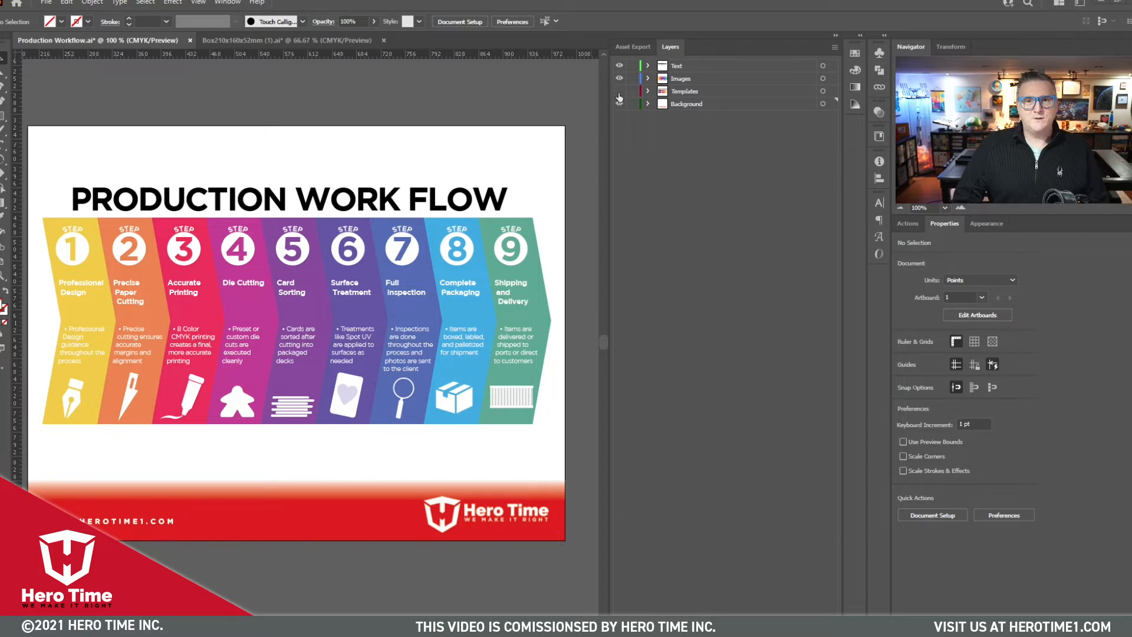
# - Make the Templates layer a dimmed template layer via its Layer Options
pyautogui.doubleClick(685, 91)
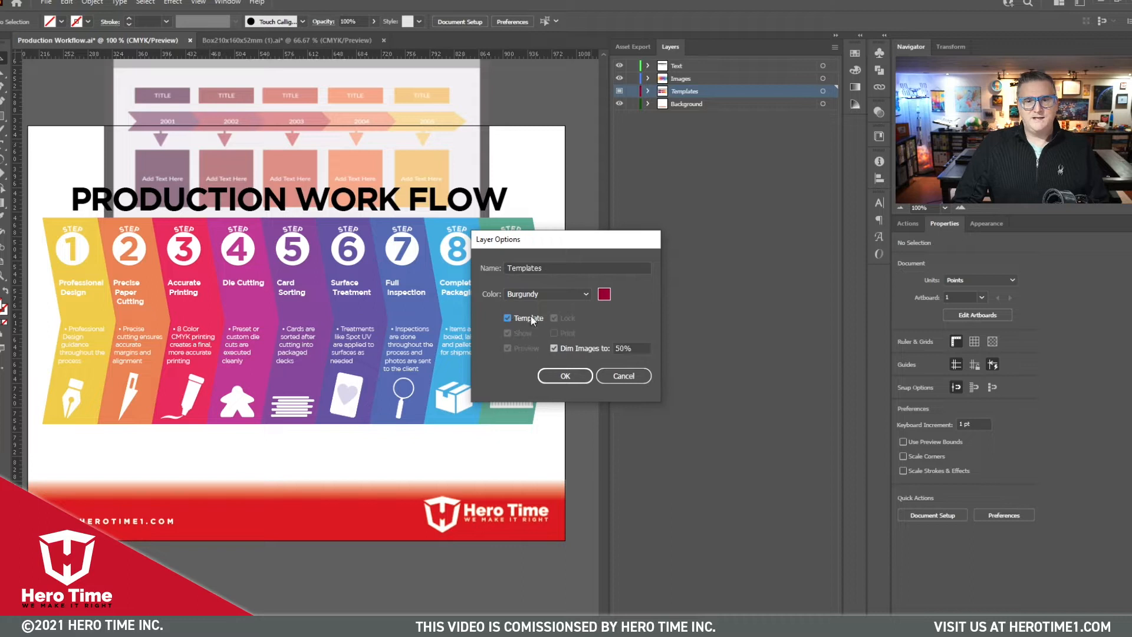
pyautogui.click(564, 376)
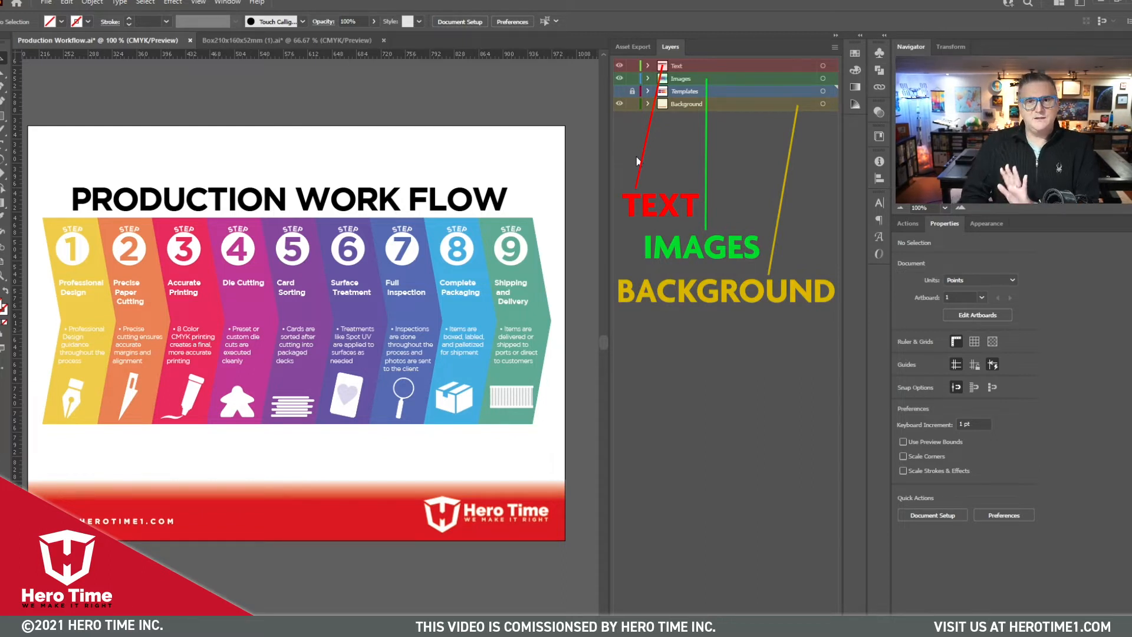
pyautogui.click(648, 66)
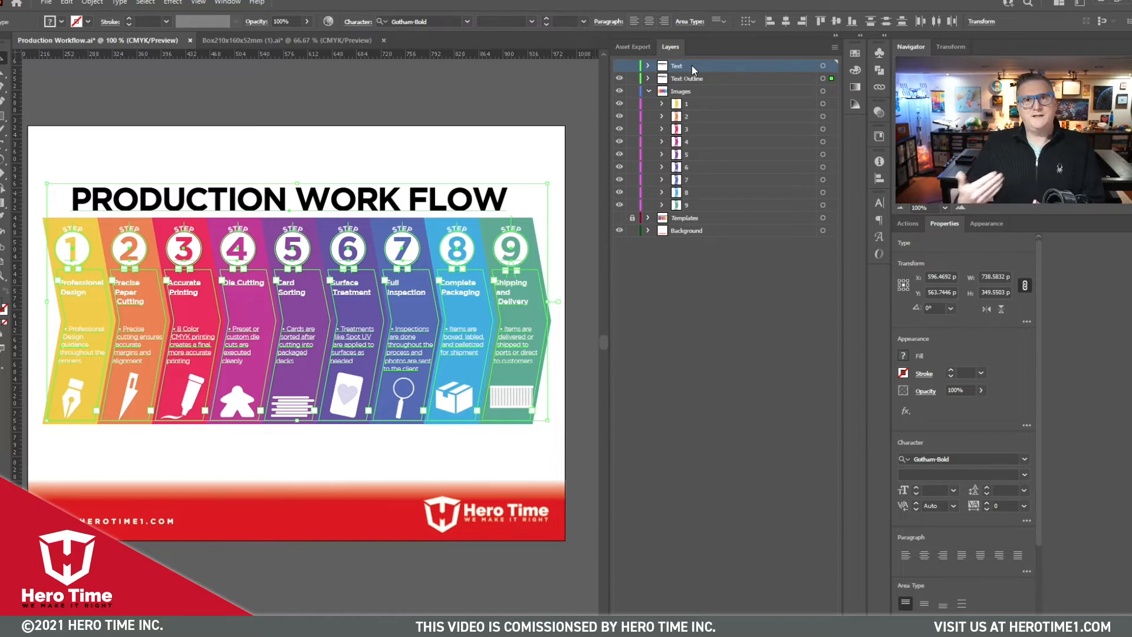
# - Select all the infographic text by targeting the Text layer
pyautogui.click(686, 78)
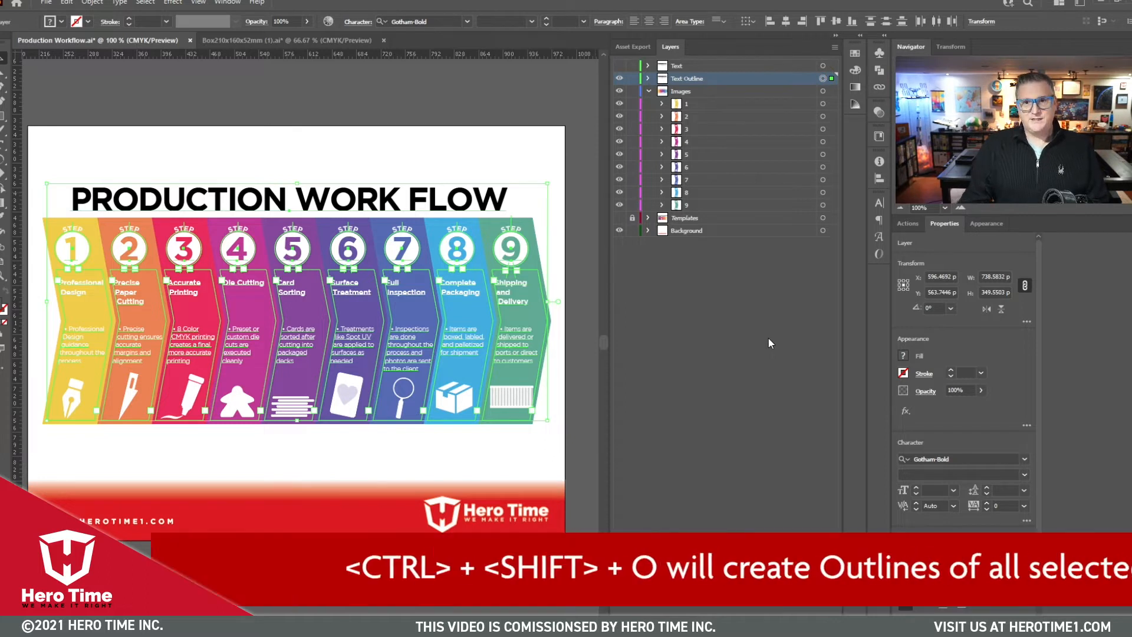
# - Convert the pasted text to outlines and select the Text Outline layer's contents
pyautogui.press('ctrl+shift+o')
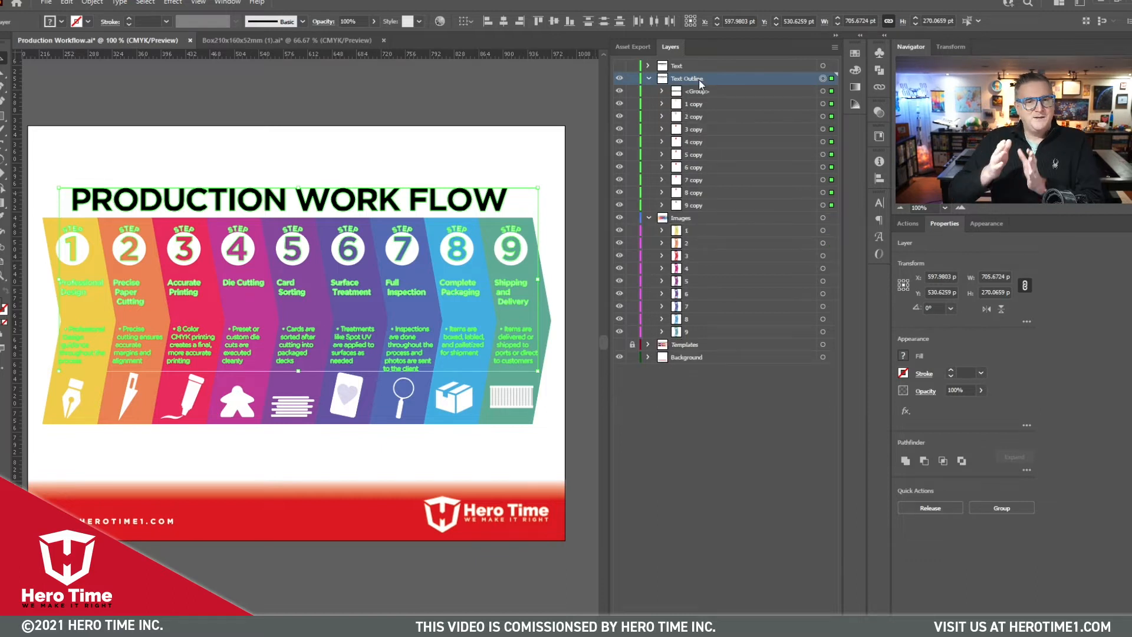
pyautogui.click(647, 78)
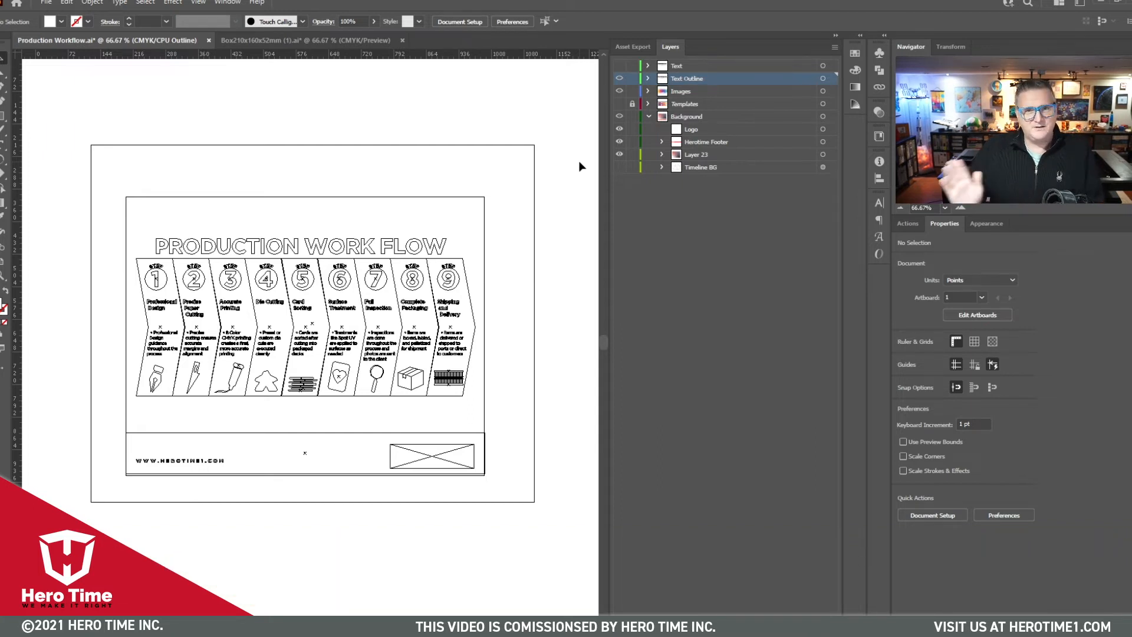
# - Switch to the Box210x160x52mm document tab
pyautogui.click(303, 39)
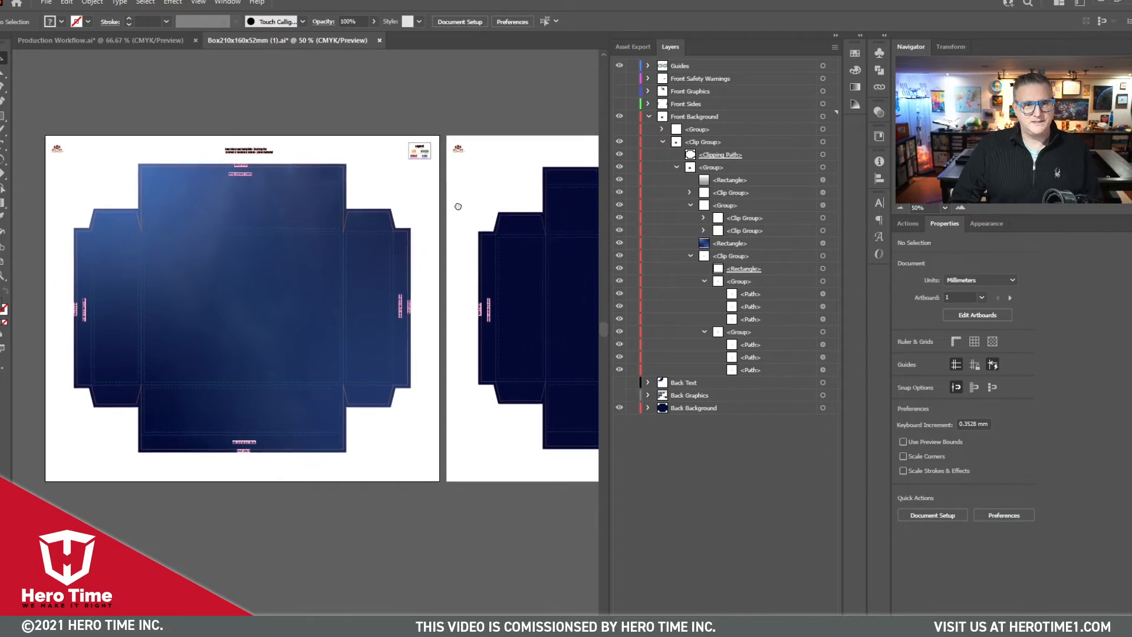
# - View the box artwork in Outline mode with Ctrl+Y
pyautogui.press('ctrl+y')
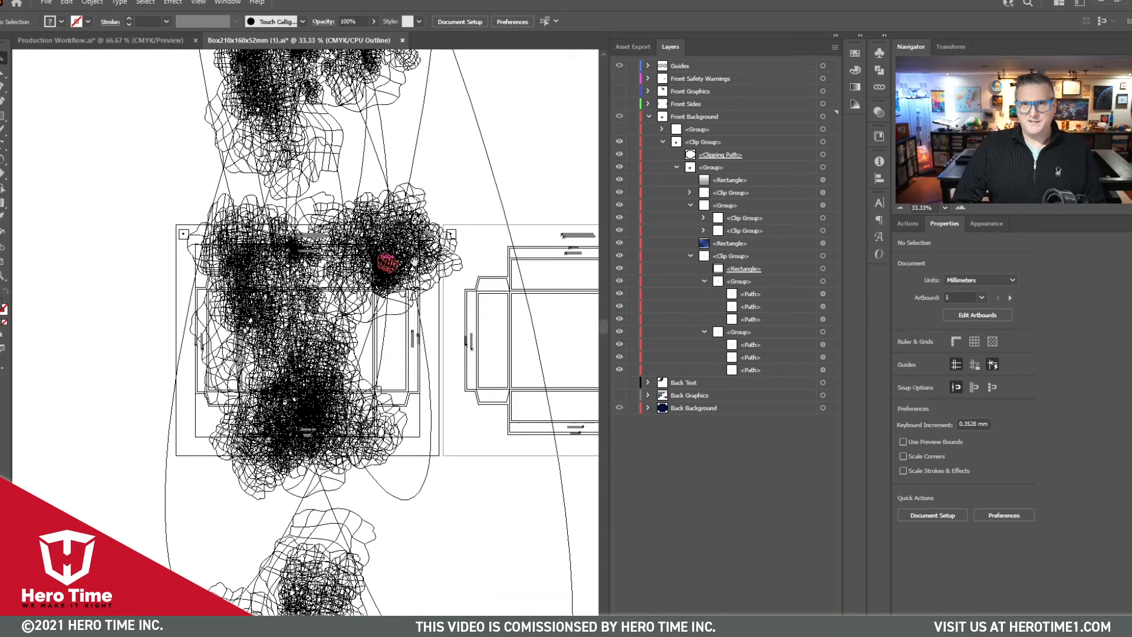
pyautogui.moveTo(507, 232)
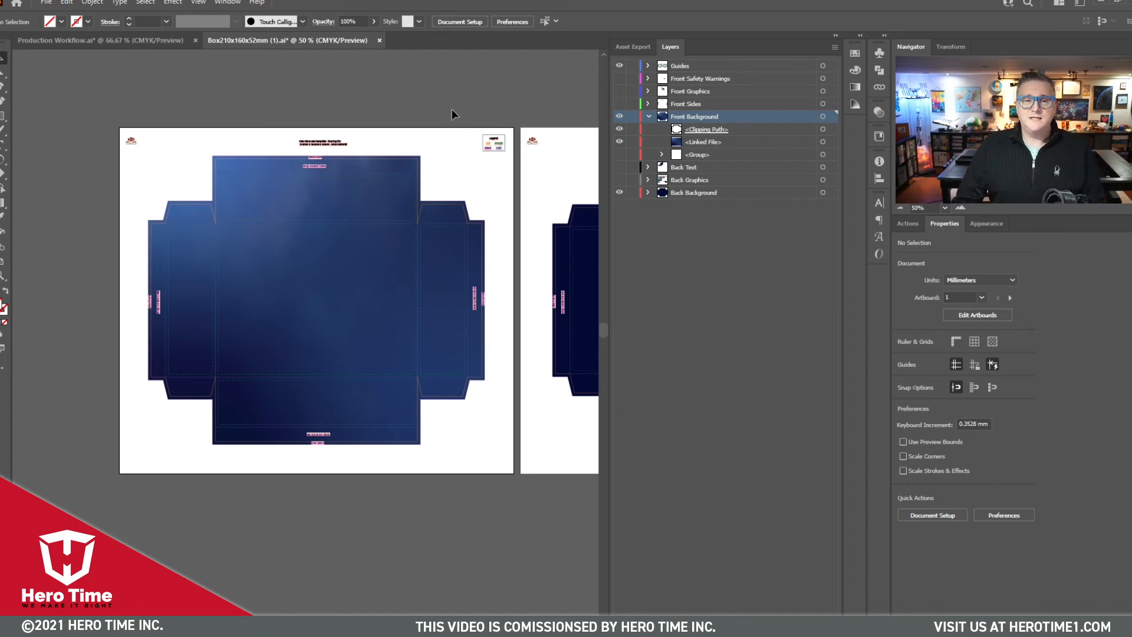
# - Switch back to the Production Workflow.ai document
pyautogui.click(101, 40)
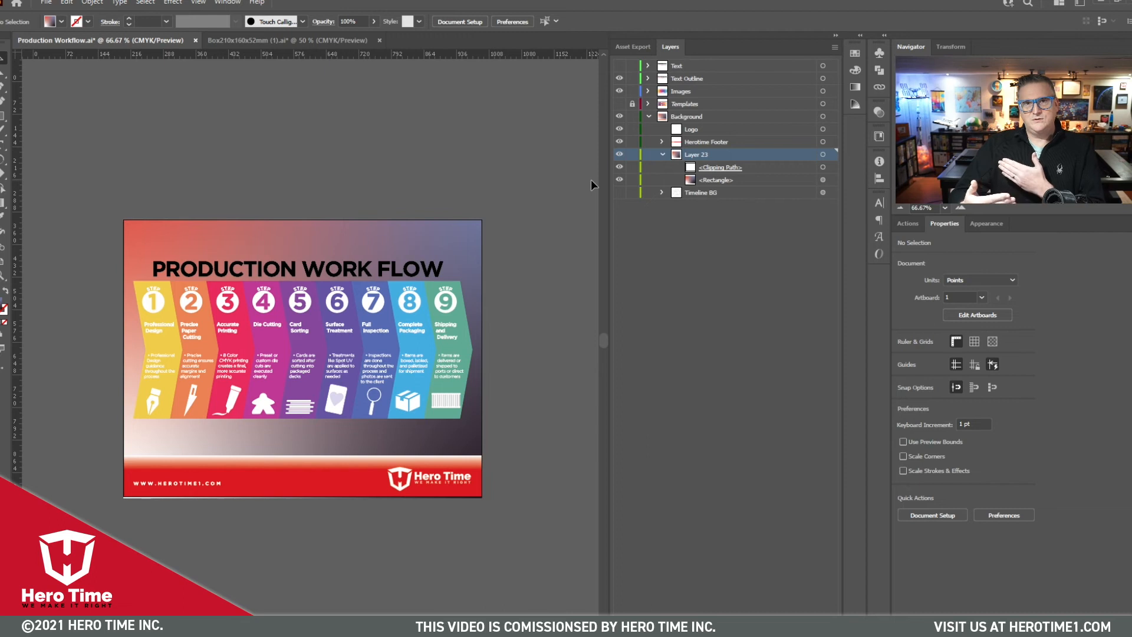